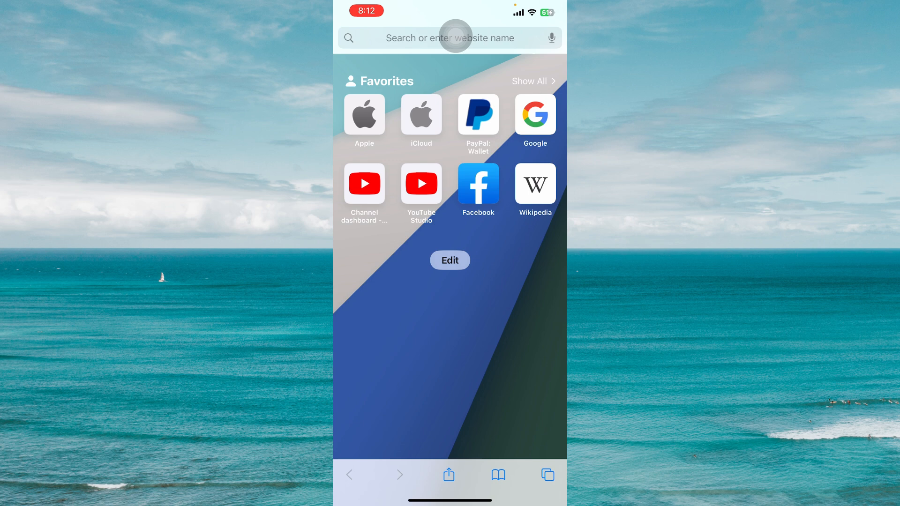
Step: Enter account.adobe.com/privacy in Safari's address field, surfacing the Adobe Account suggestion
click(449, 38)
text(account.adobe.com/priva)
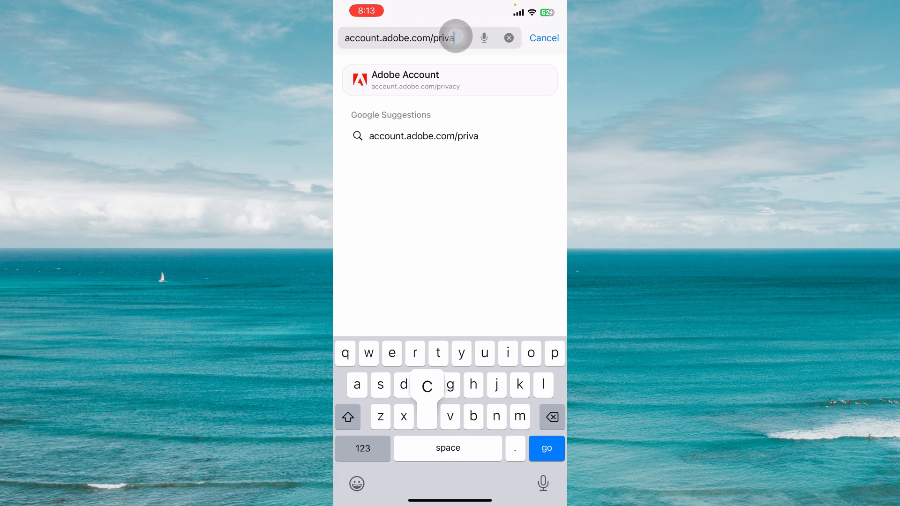
text(cy)
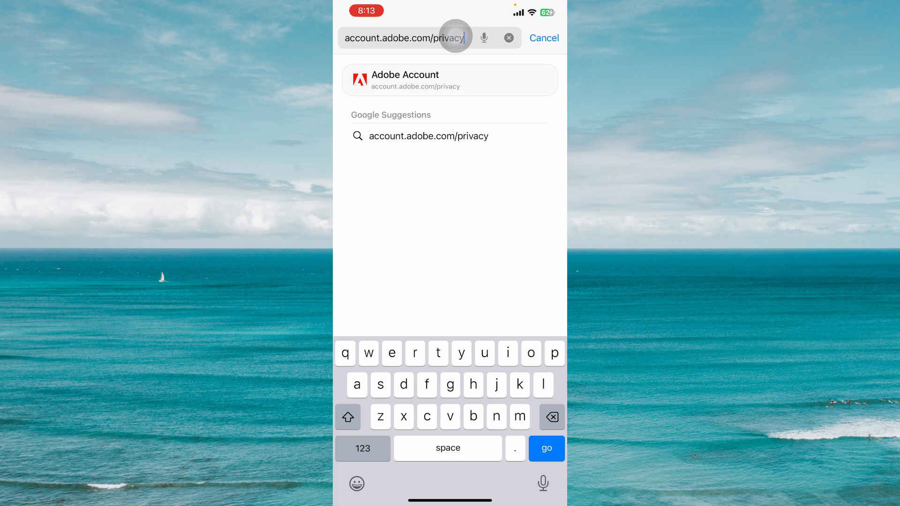
Step: Load the Adobe privacy page and sign in with Continue with Google
click(546, 448)
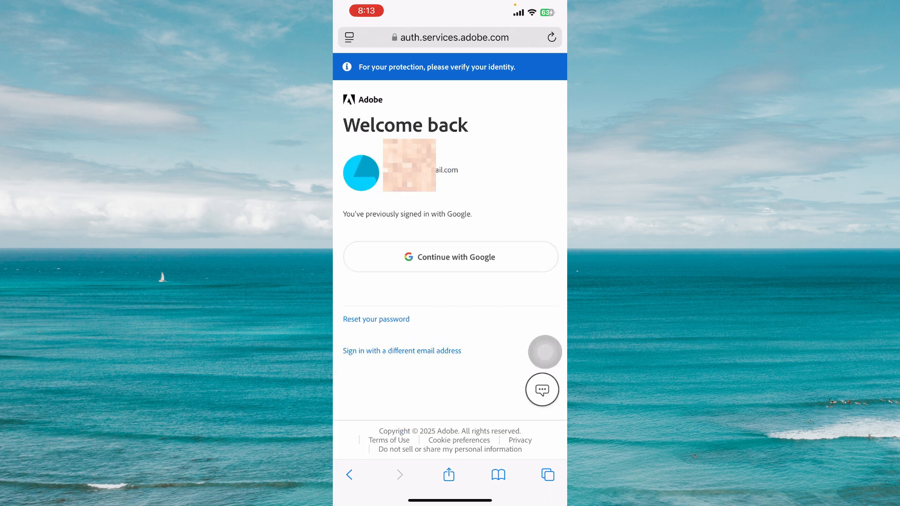
click(451, 256)
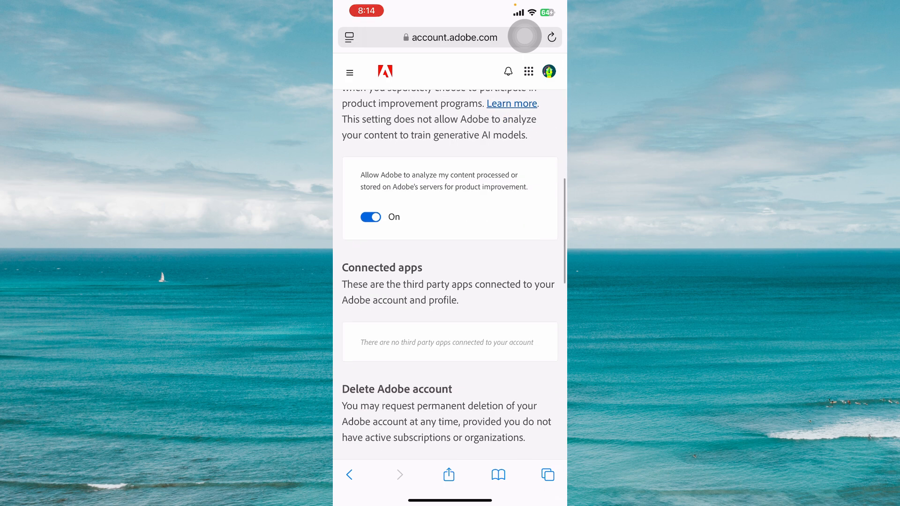
scroll(down, 3)
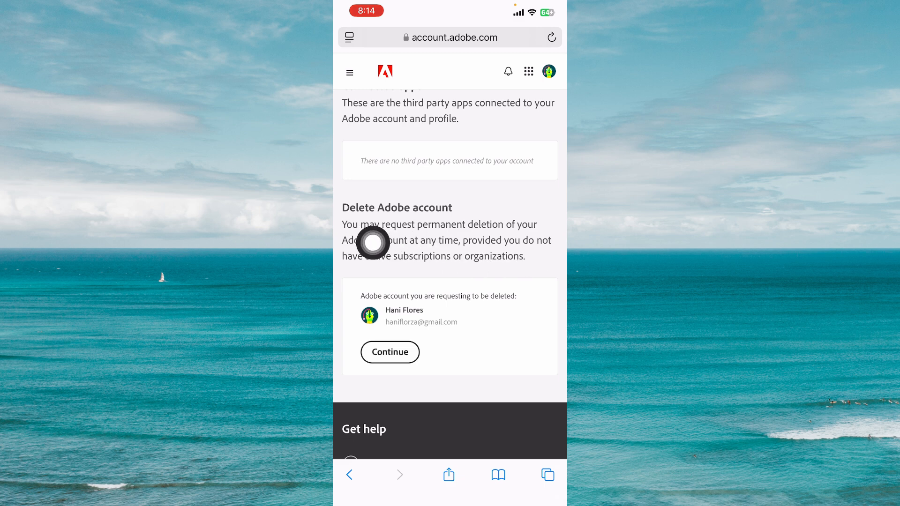
mouse_move(487, 251)
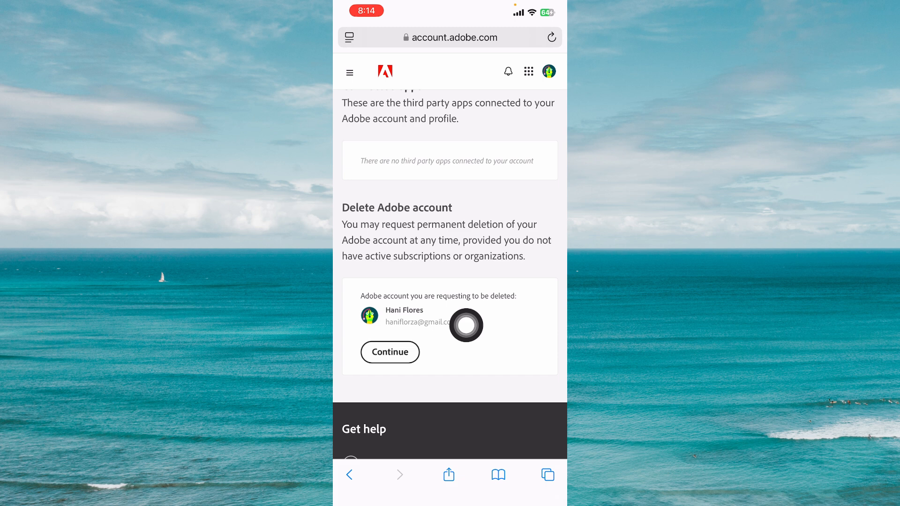
mouse_move(421, 388)
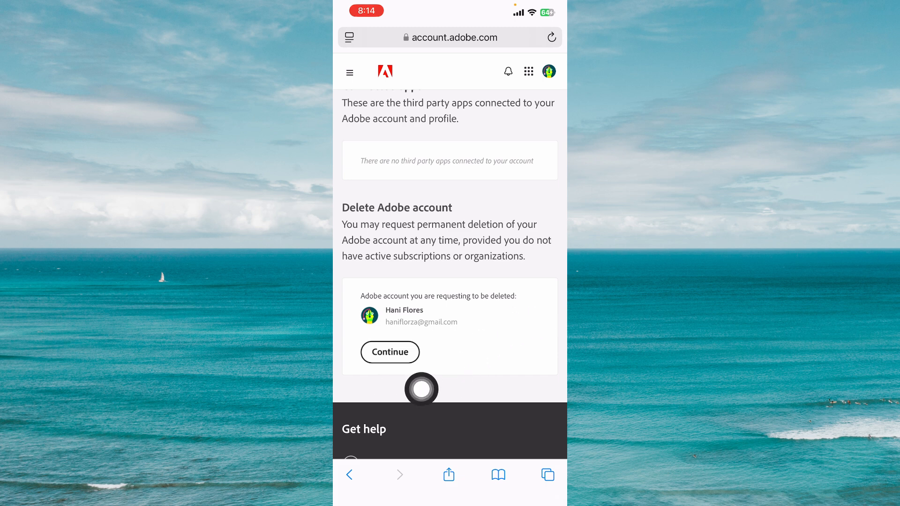
Step: Begin deletion with reason 'I just don't need Adobe anymore' and continue to the consequences page
click(390, 351)
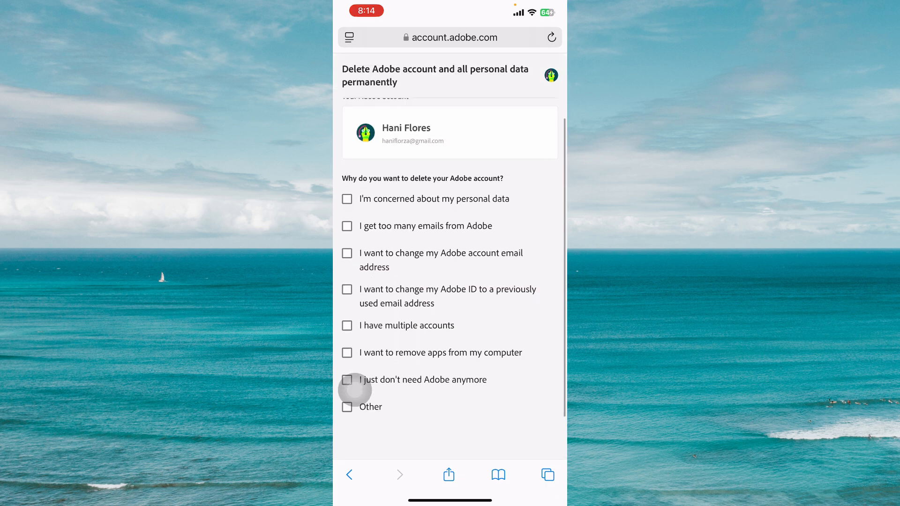
scroll(down, 3)
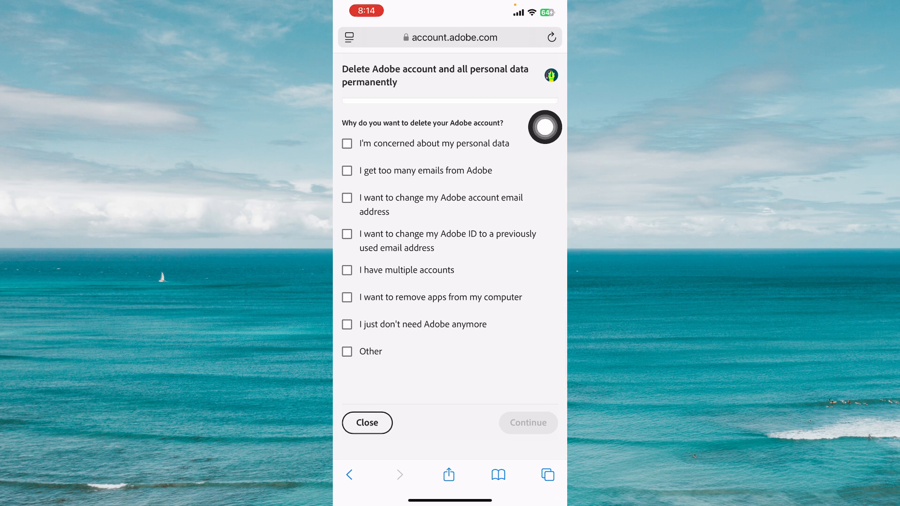
click(347, 325)
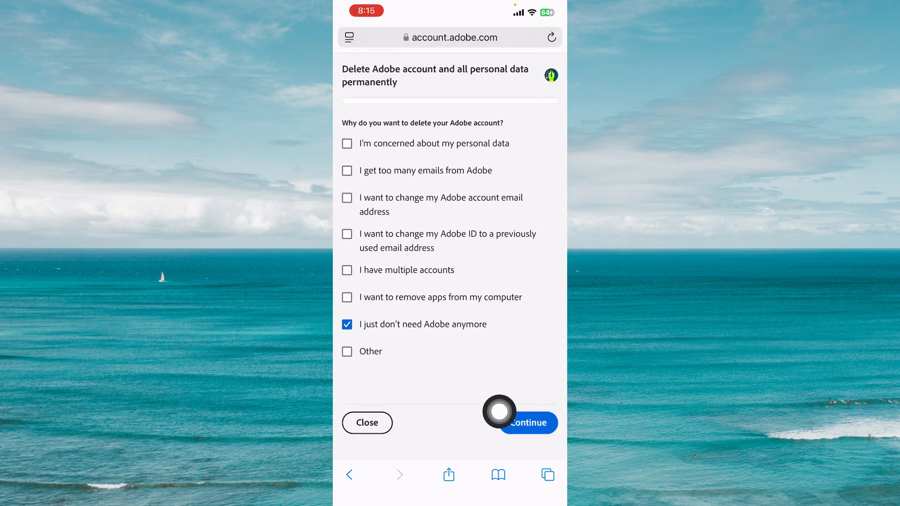
click(529, 423)
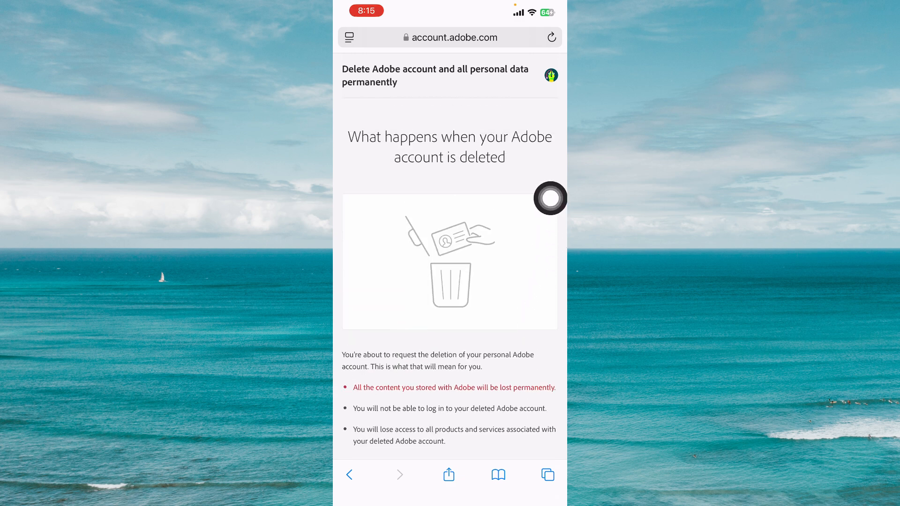
scroll(down, 3)
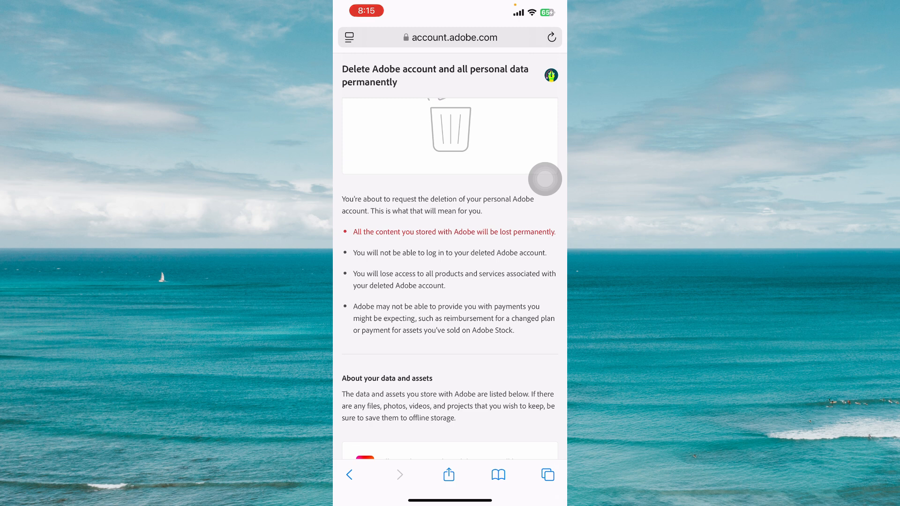
scroll(down, 3)
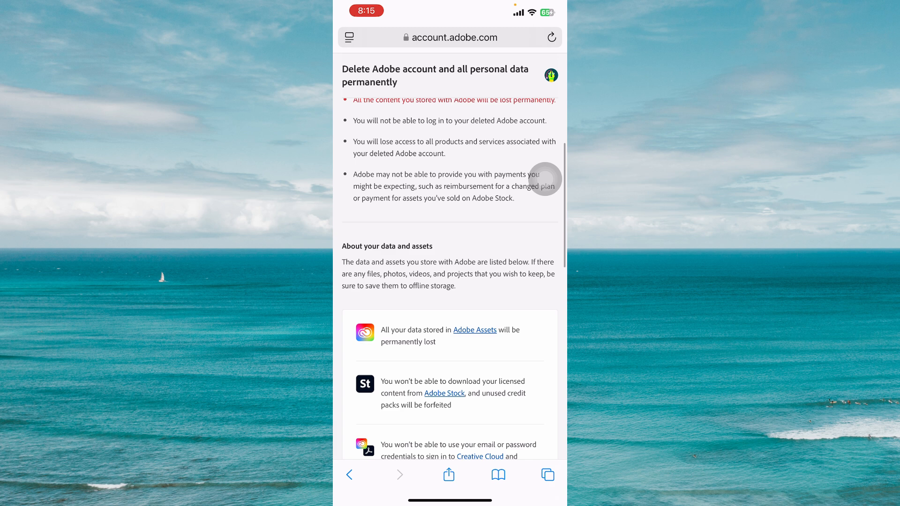
scroll(down, 3)
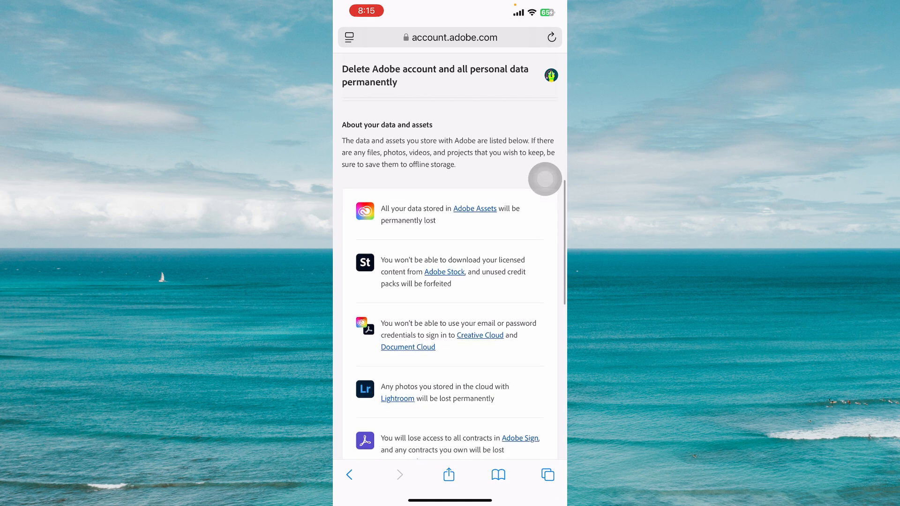
scroll(down, 3)
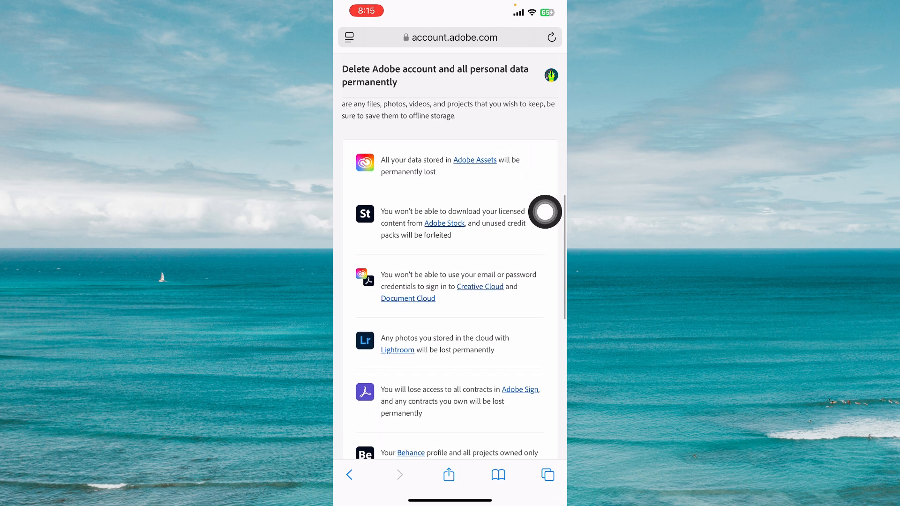
scroll(down, 3)
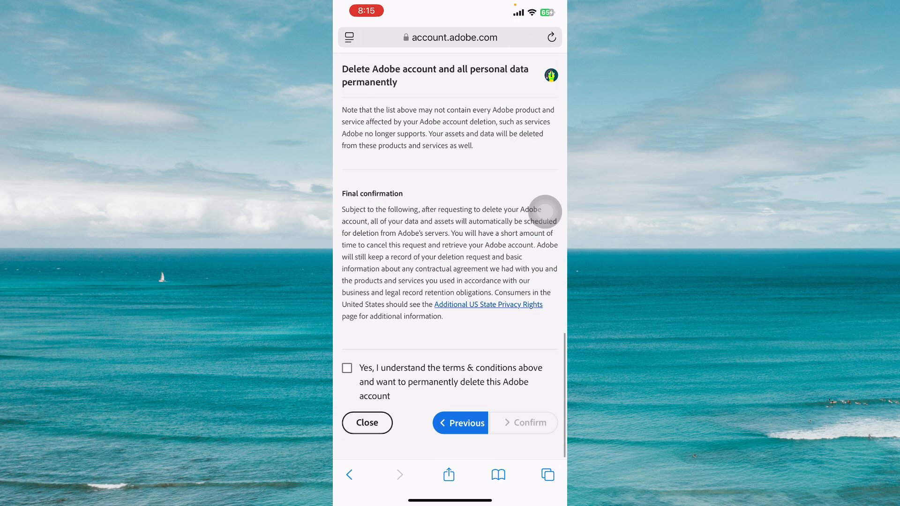
mouse_move(543, 363)
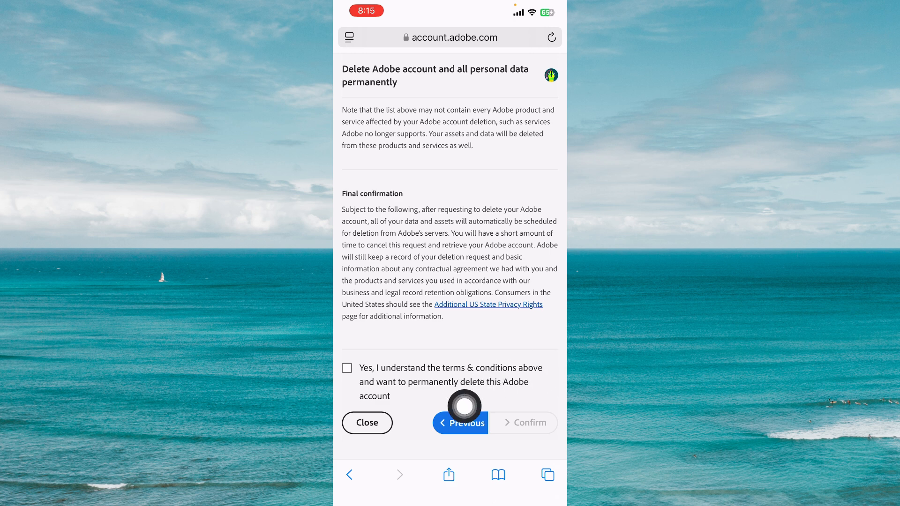
Step: Agree to the permanent deletion terms and confirm, submitting the account deletion request
click(347, 367)
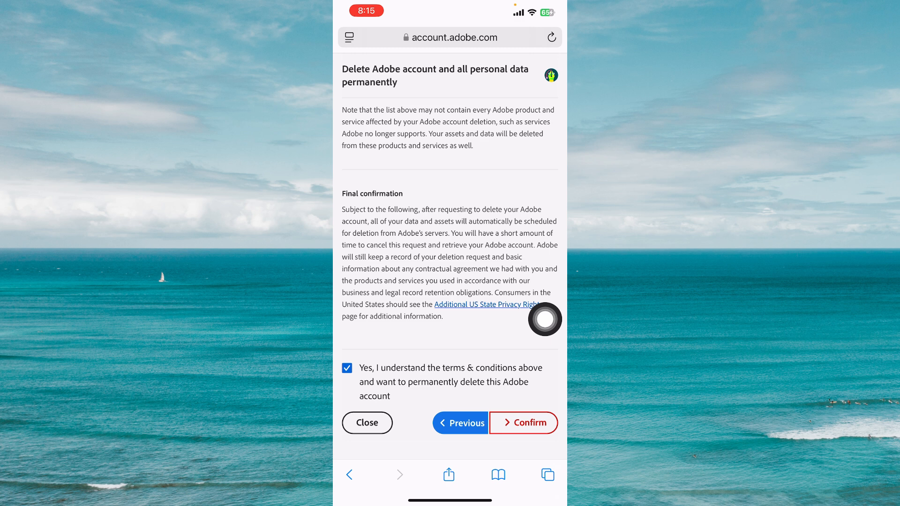
click(523, 422)
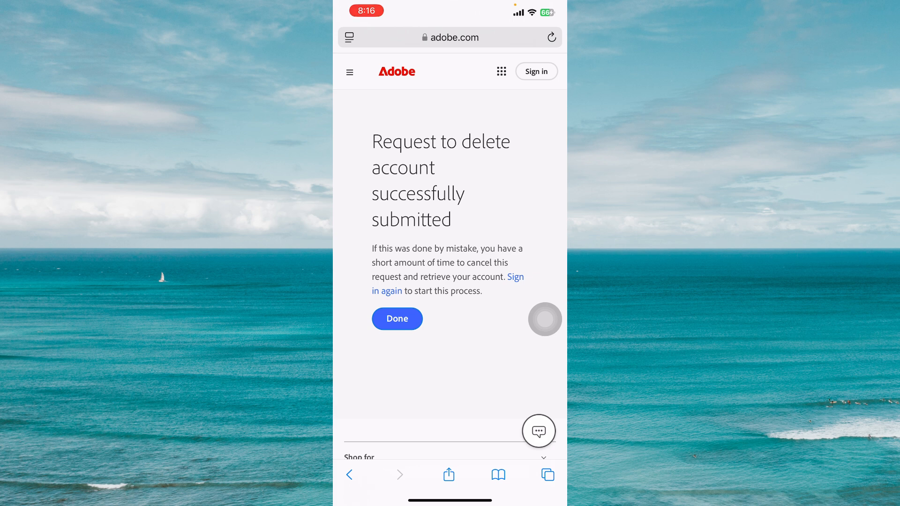
click(538, 431)
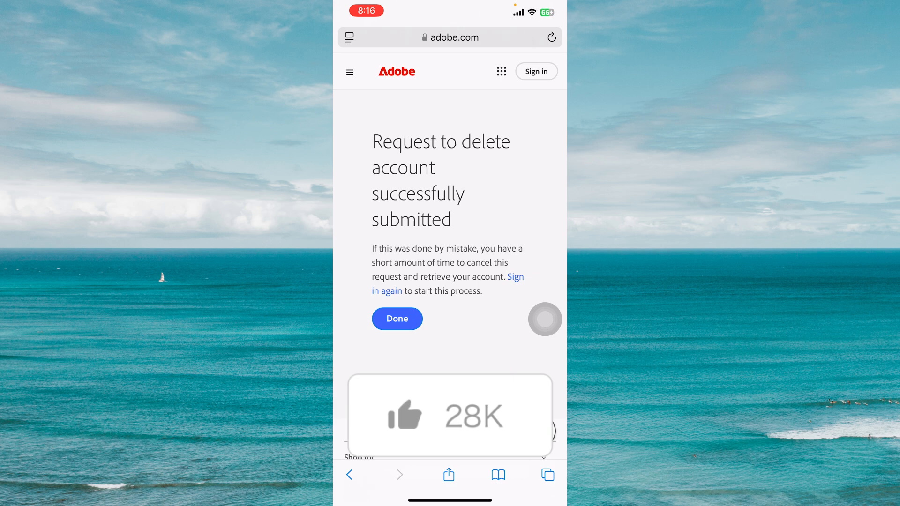